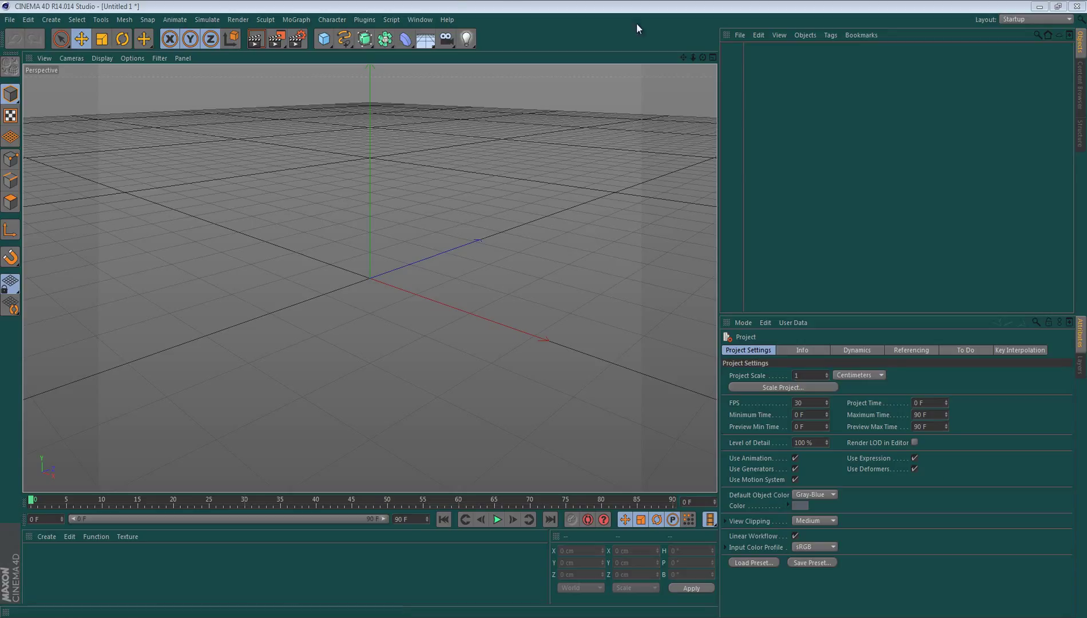
{"action": "mouse_move", "coordinate": [768, 297]}
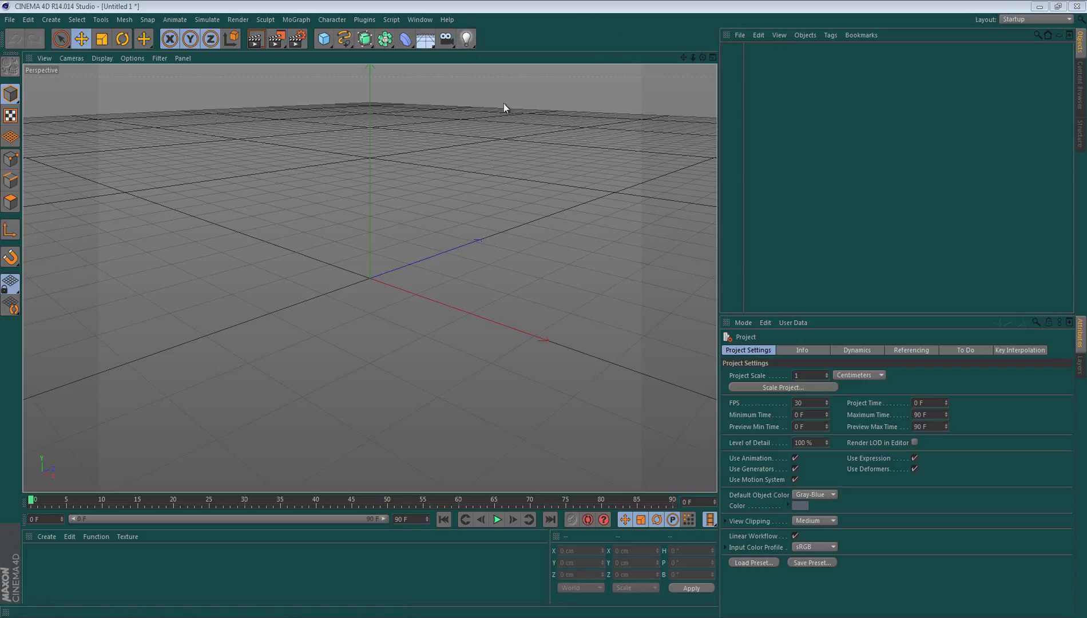
{"action": "mouse_move", "coordinate": [501, 507]}
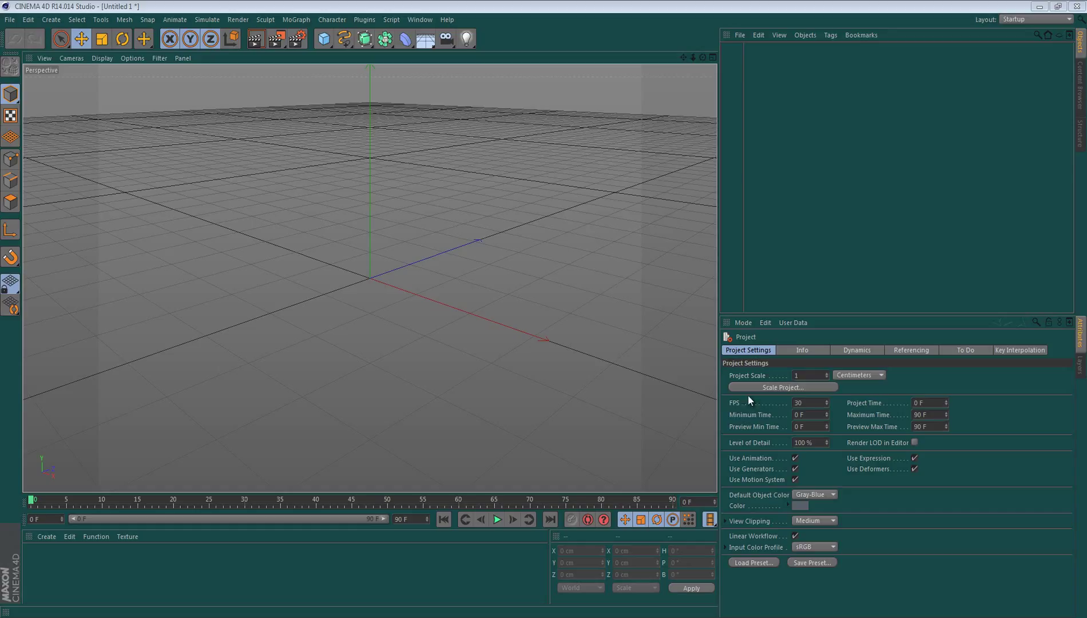
{"action": "mouse_move", "coordinate": [790, 482]}
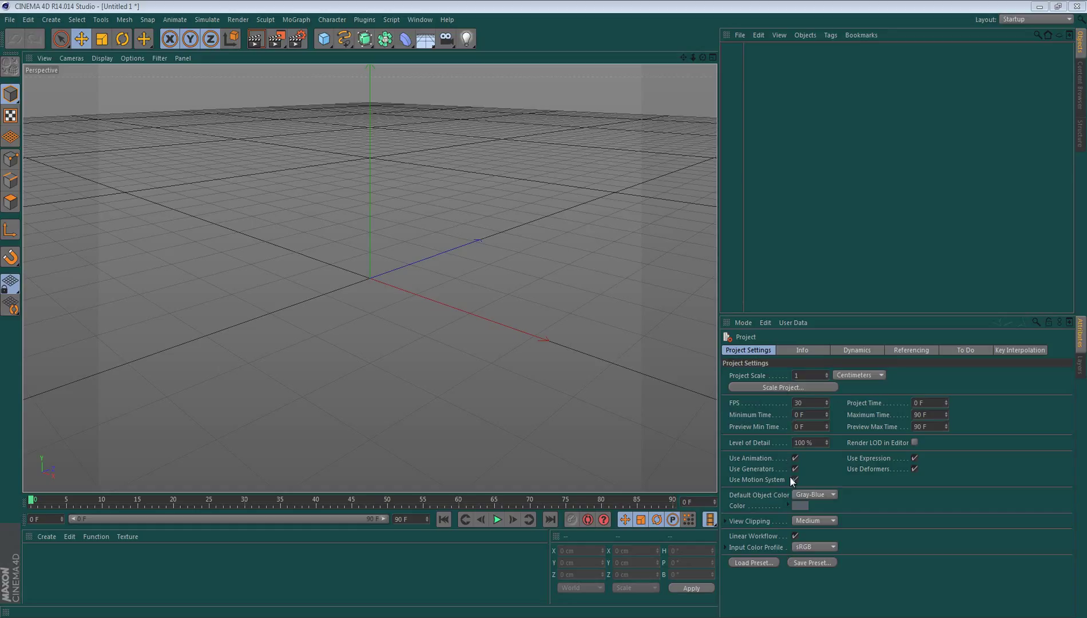
Bring up the Preferences window from the Edit menu over the empty scene.
{"action": "left_click", "coordinate": [808, 402]}
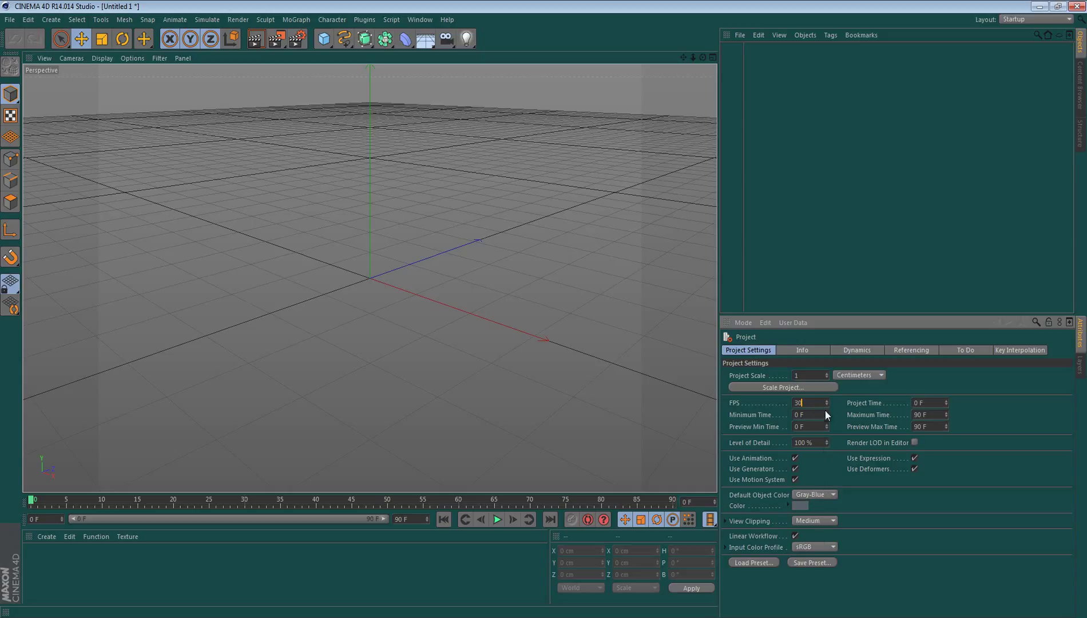
{"action": "mouse_move", "coordinate": [837, 468]}
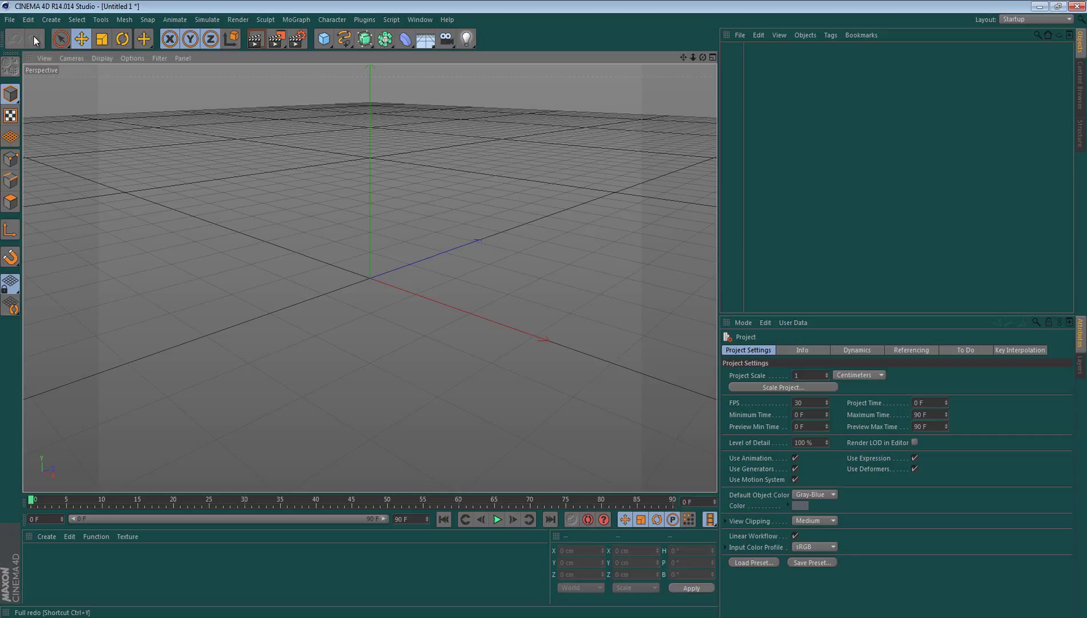
{"action": "mouse_move", "coordinate": [30, 58]}
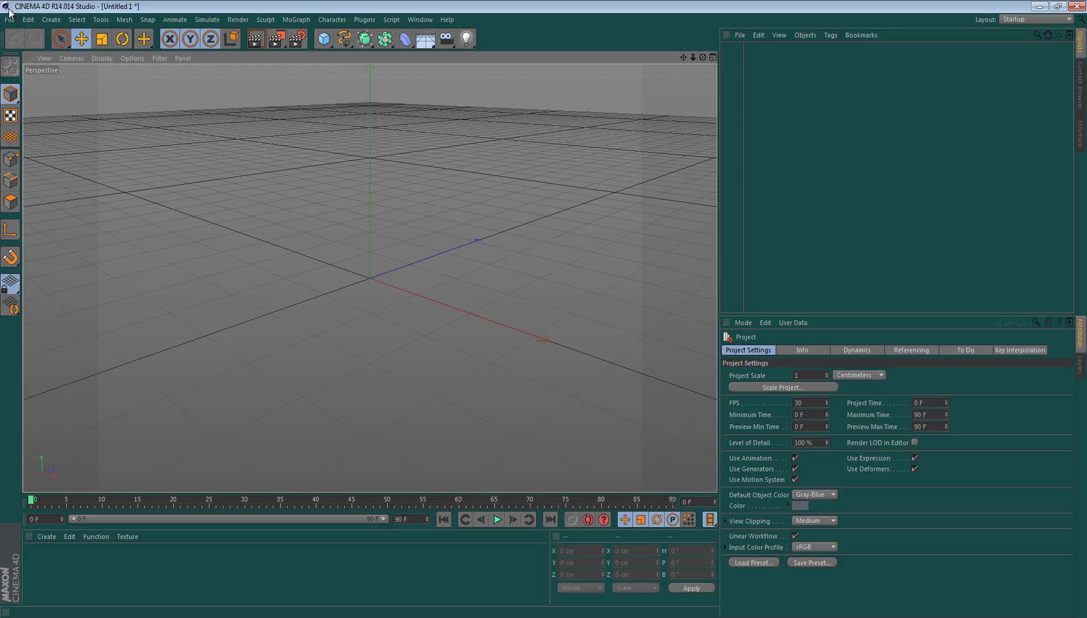
{"action": "mouse_move", "coordinate": [496, 518]}
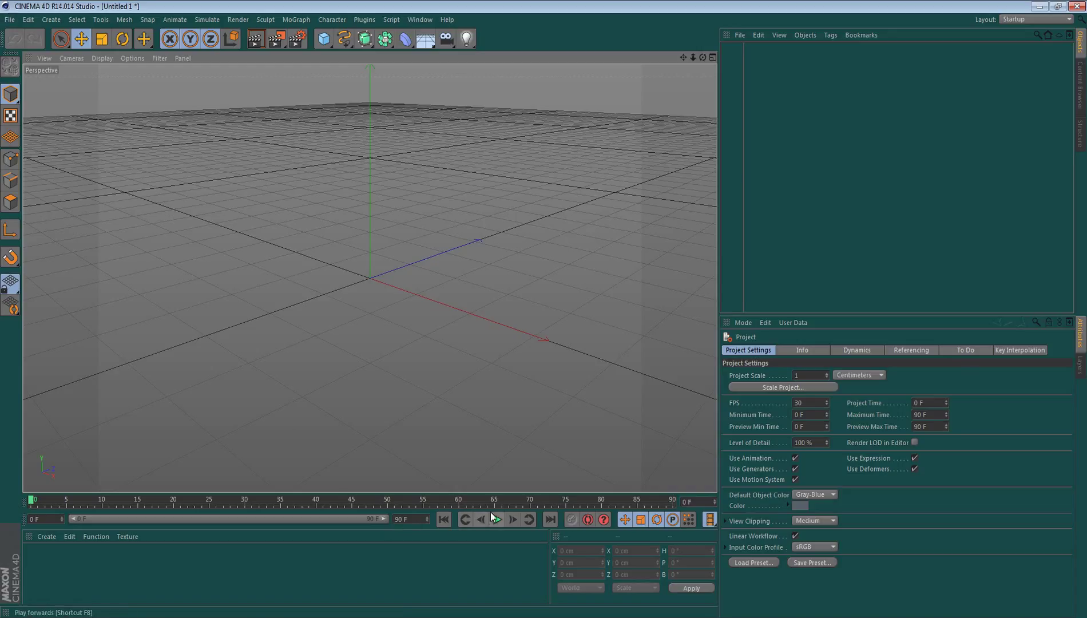
{"action": "left_click", "coordinate": [496, 518]}
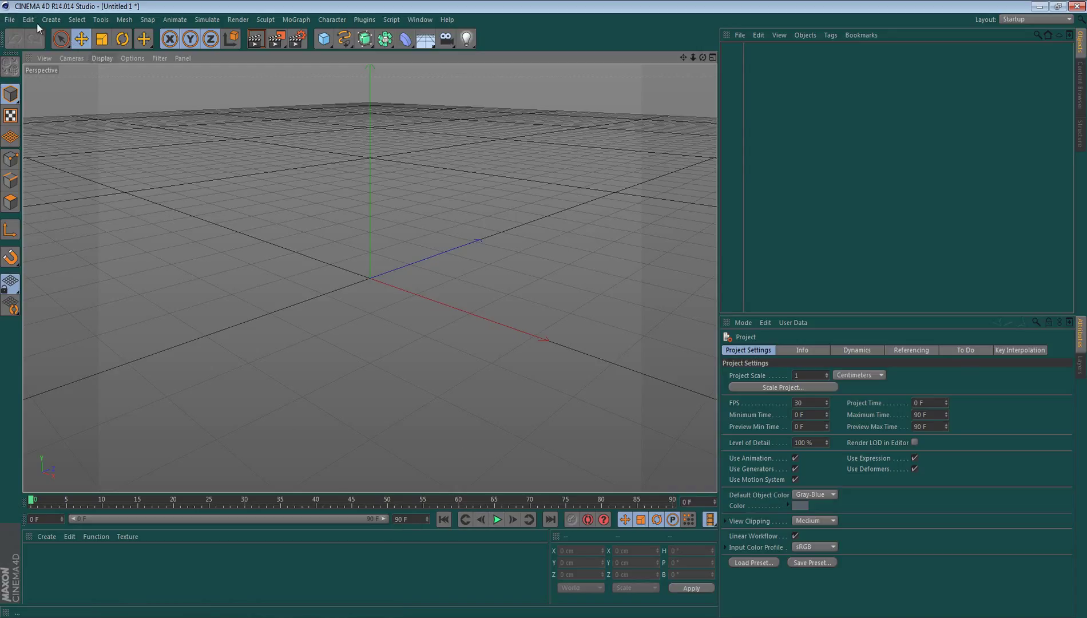
{"action": "left_click", "coordinate": [27, 19]}
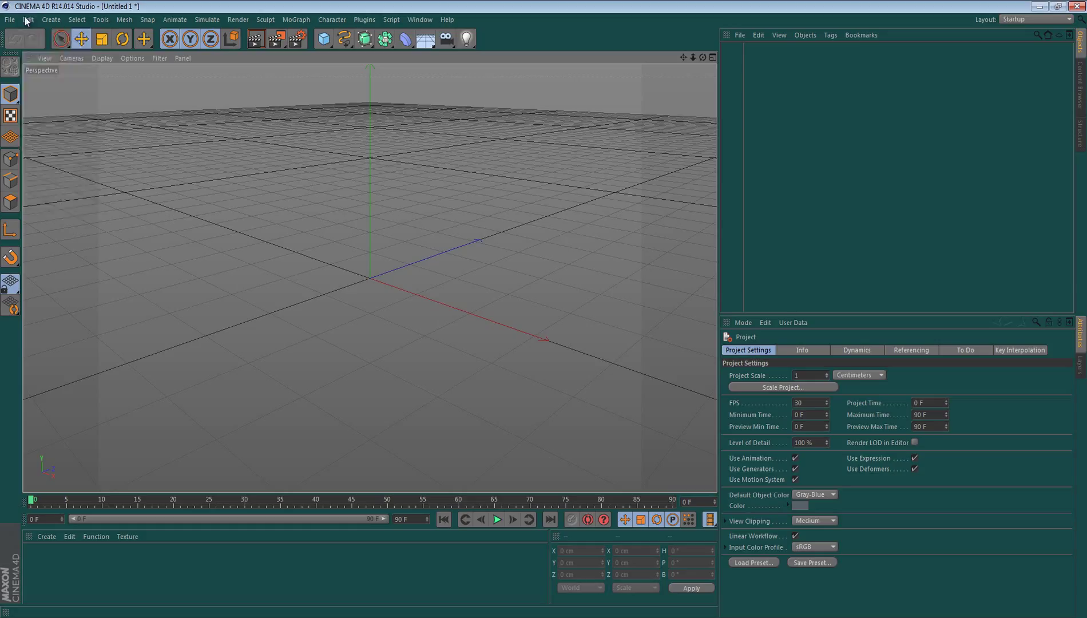
{"action": "left_click", "coordinate": [27, 20]}
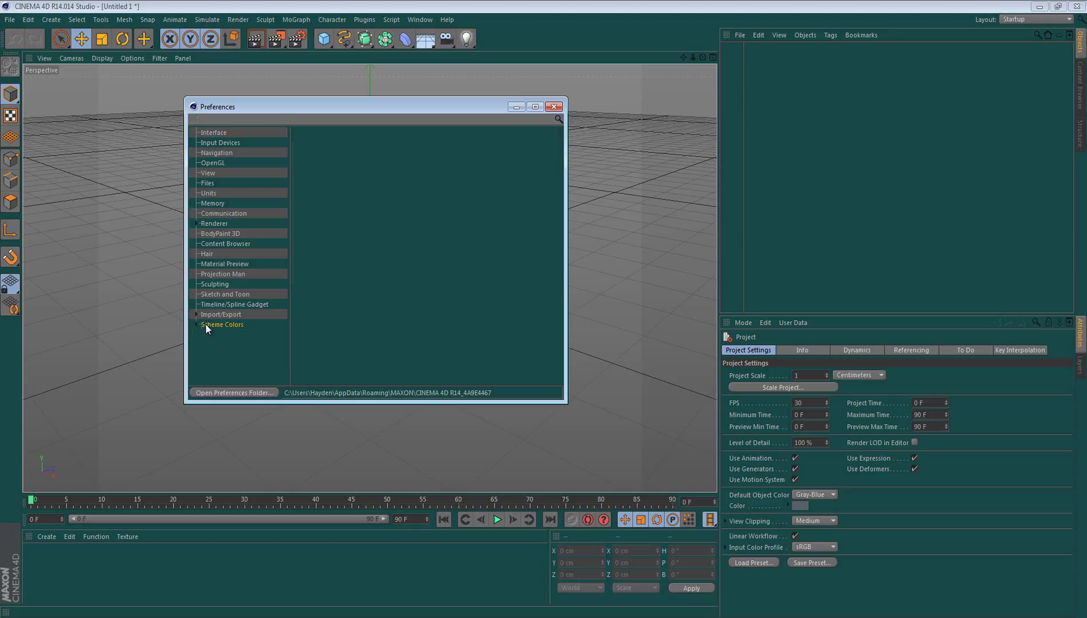
Expand Scheme Colors and show the Interface Colors list with General - Background selected.
{"action": "left_click", "coordinate": [196, 324]}
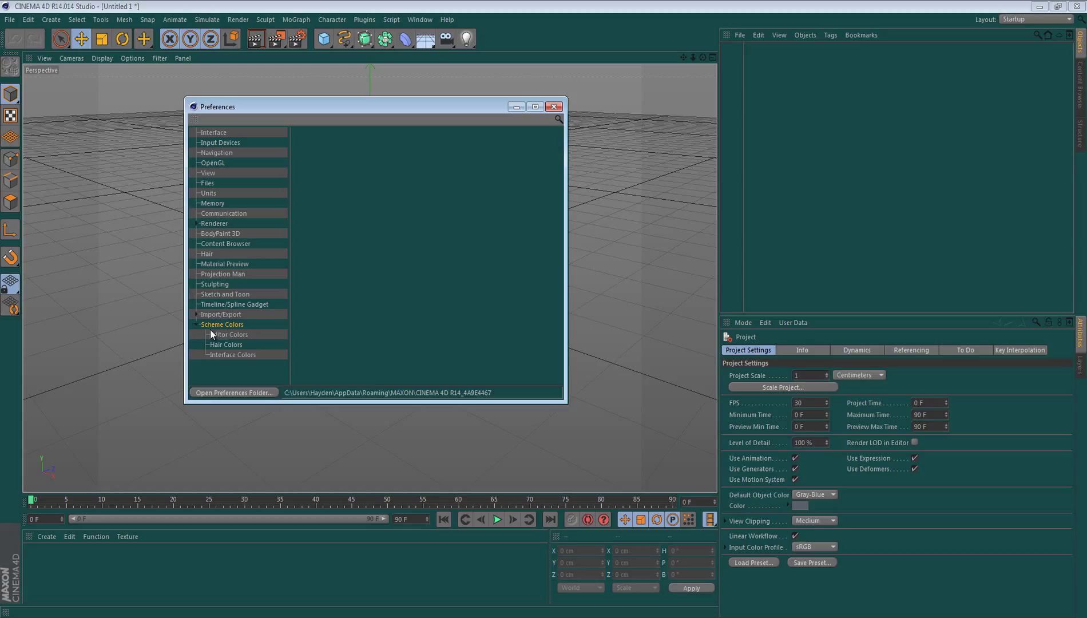
{"action": "left_click", "coordinate": [233, 354]}
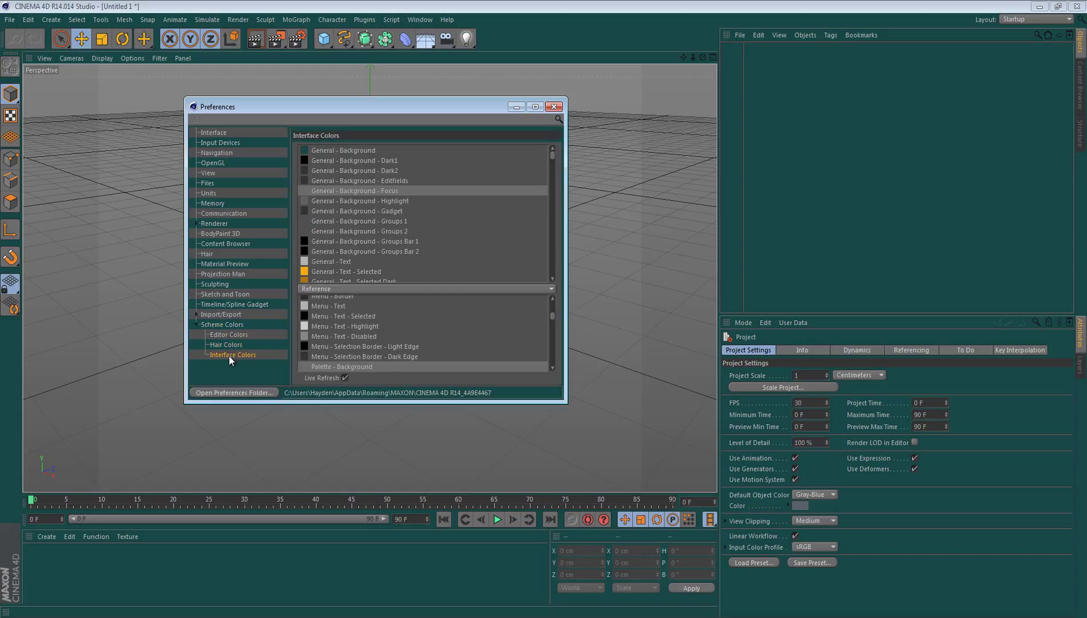
{"action": "left_click", "coordinate": [228, 334]}
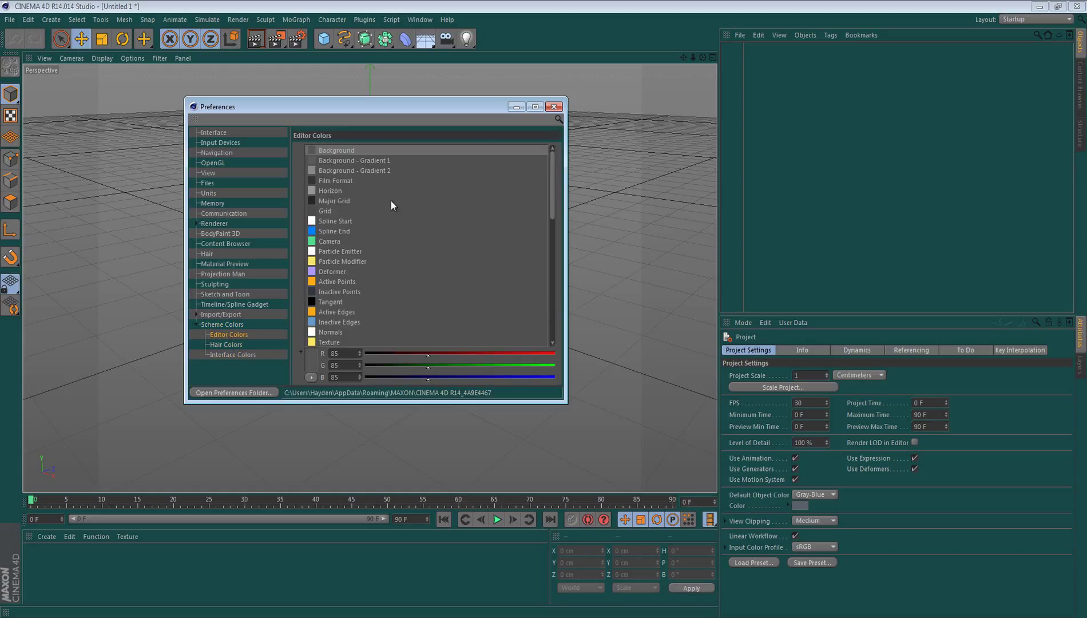
{"action": "mouse_move", "coordinate": [393, 273]}
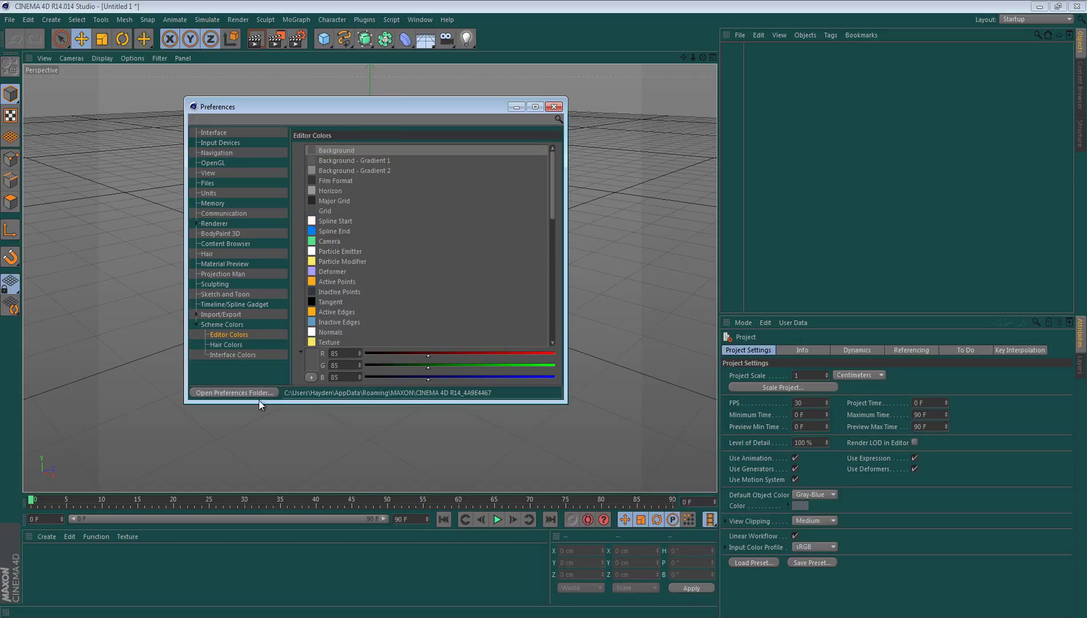
{"action": "left_click", "coordinate": [232, 354]}
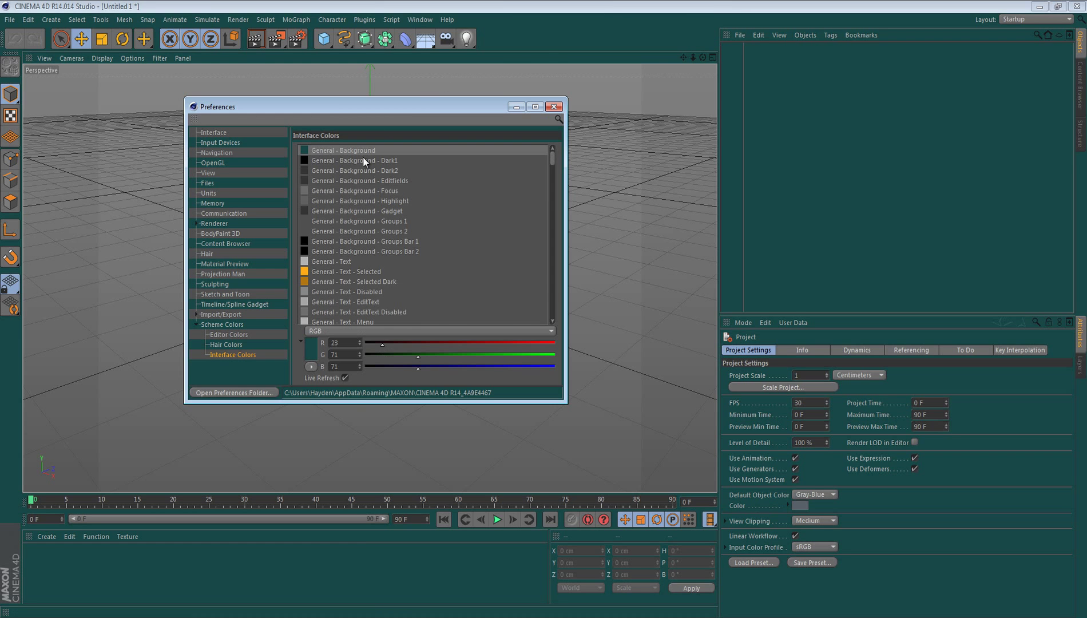
Set General - Background to roughly RGB 16, 75, 219 using the colour sliders.
{"action": "left_click_drag", "start_coordinate": [389, 343], "coordinate": [413, 343]}
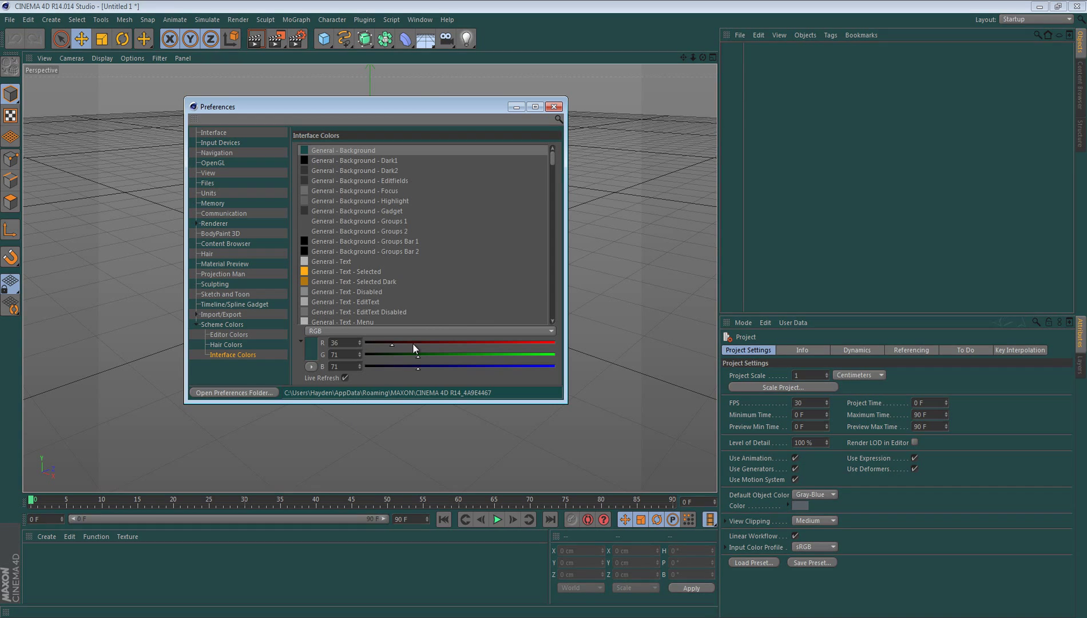
{"action": "left_click_drag", "start_coordinate": [392, 344], "coordinate": [419, 344]}
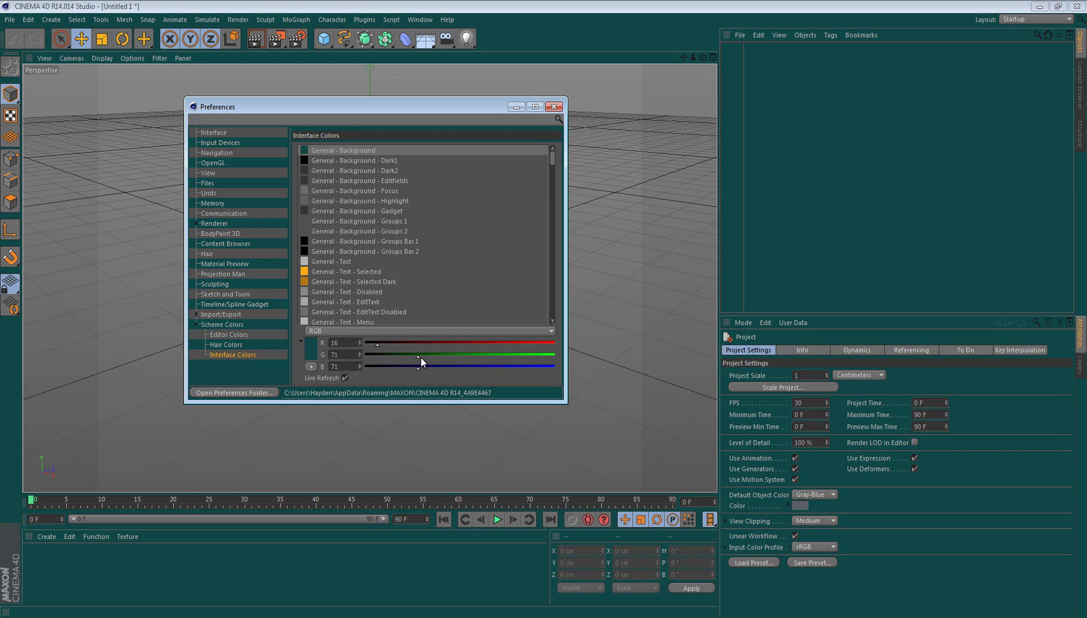
{"action": "left_click_drag", "start_coordinate": [421, 354], "coordinate": [449, 355]}
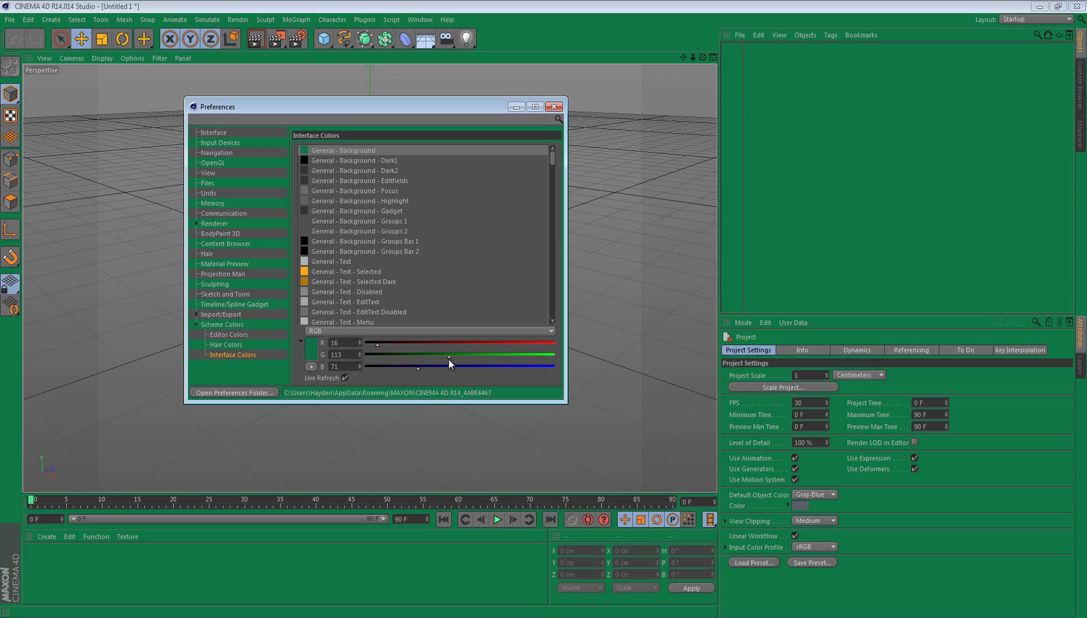
{"action": "left_click_drag", "start_coordinate": [416, 366], "coordinate": [506, 365]}
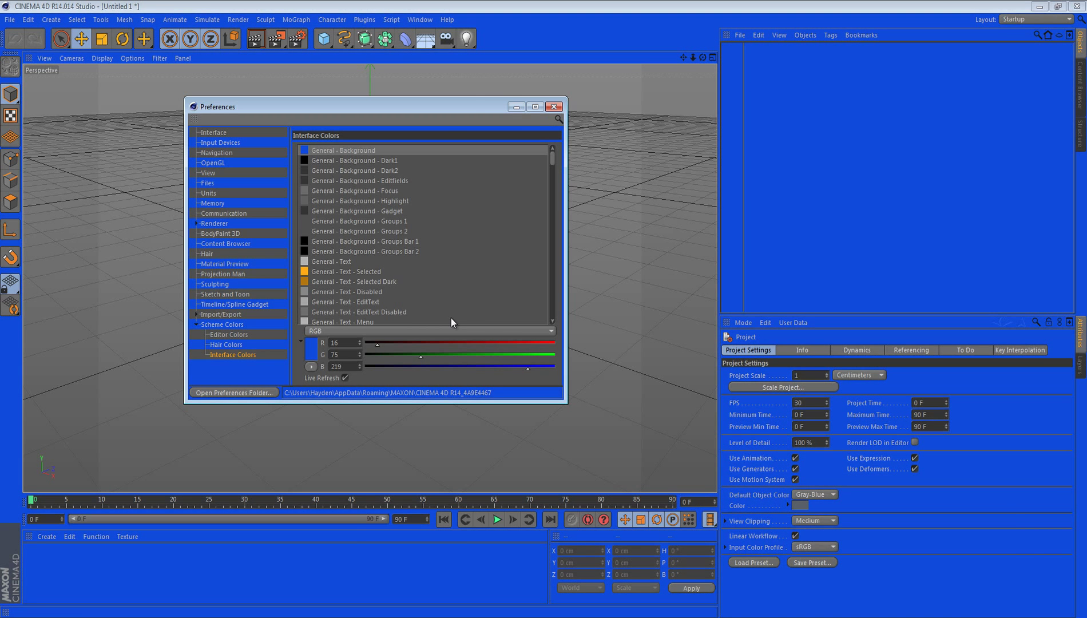
{"action": "mouse_move", "coordinate": [306, 191]}
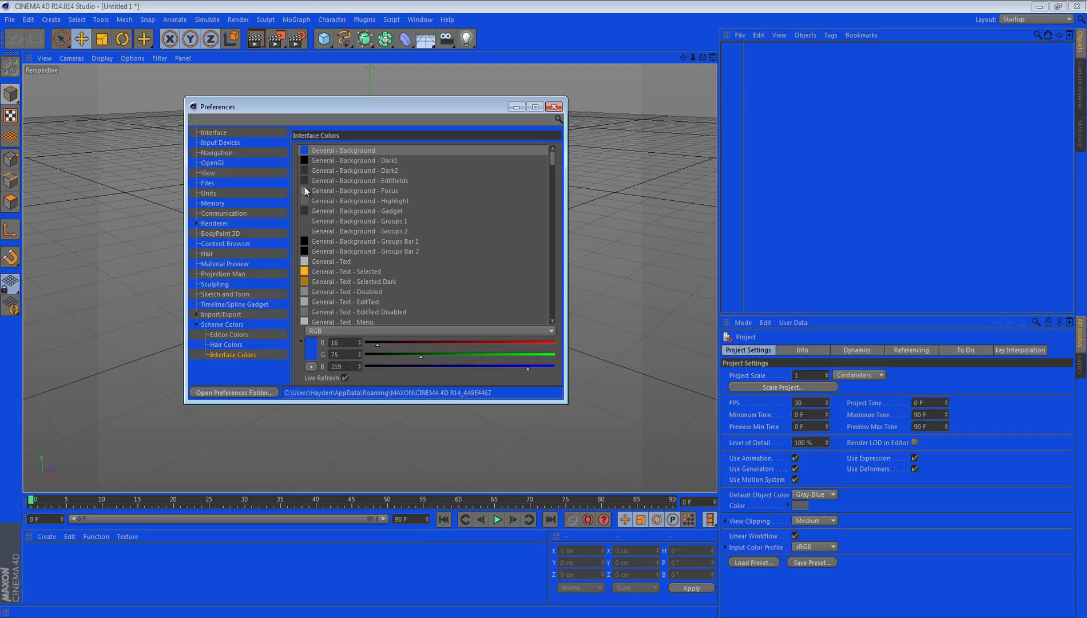
{"action": "mouse_move", "coordinate": [341, 297]}
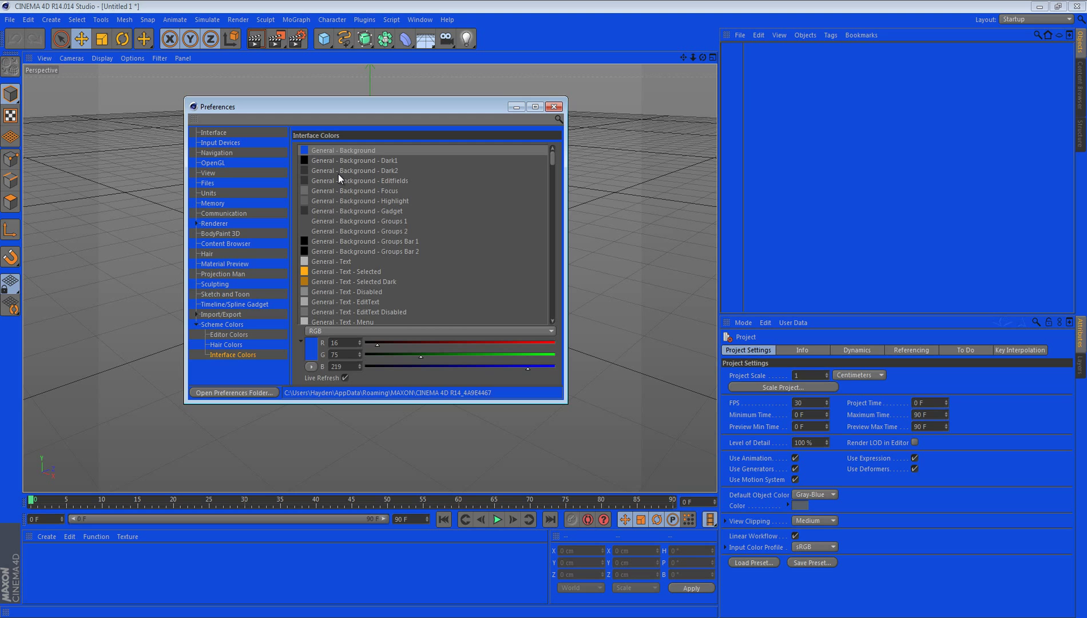
Set General - Background - Dark2 red to about 214, giving RGB 214, 51, 51.
{"action": "left_click", "coordinate": [357, 170]}
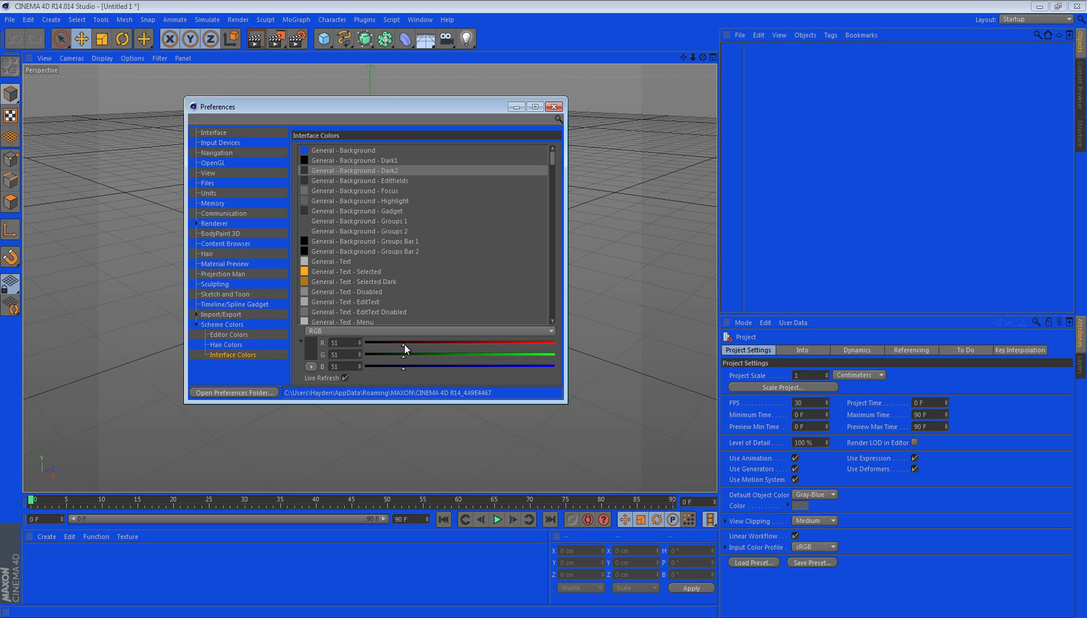
{"action": "left_click_drag", "start_coordinate": [406, 342], "coordinate": [498, 342]}
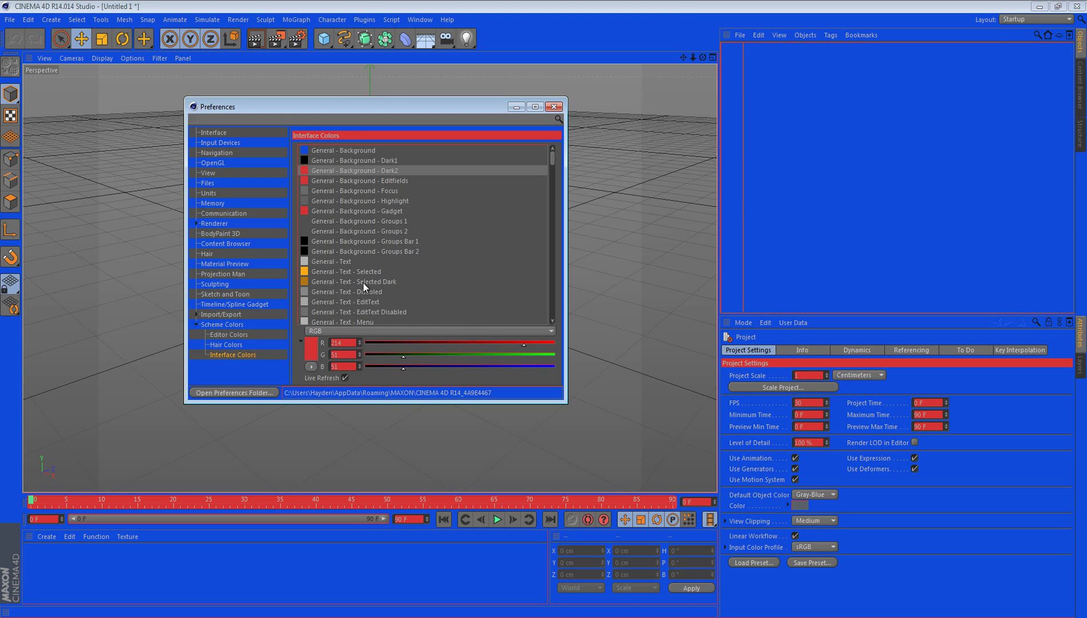